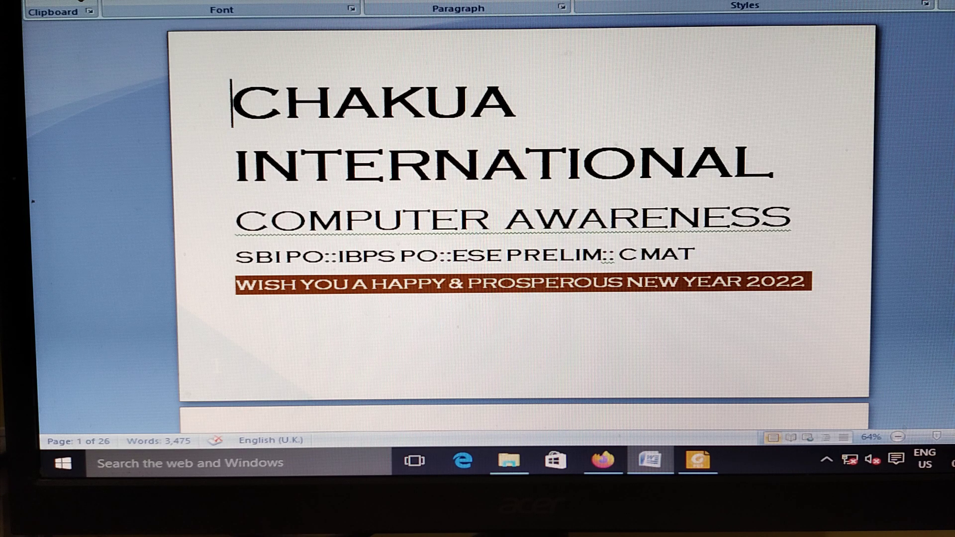
# Step: Scroll from the title page down to the signal definitions on page 2 of 26
pyautogui.scroll(-3)
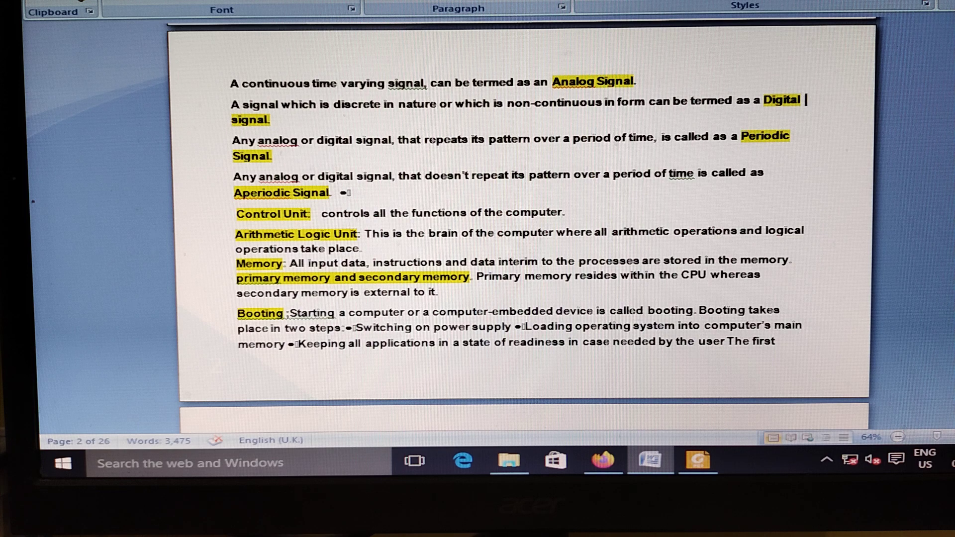
# Step: Scroll through pages 3–5 to the compiler, mobile OS and antivirus notes on page 6
pyautogui.scroll(-3)
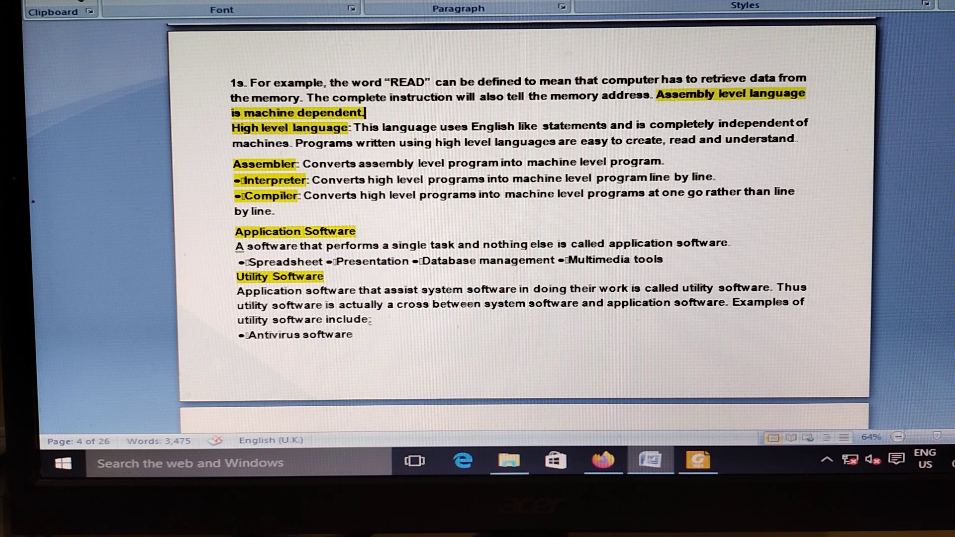
pyautogui.scroll(-3)
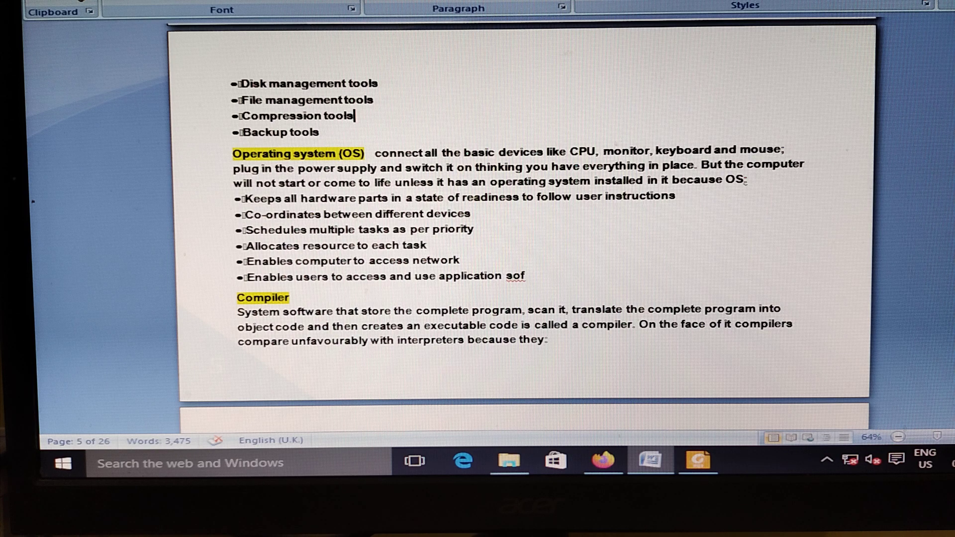
pyautogui.scroll(-3)
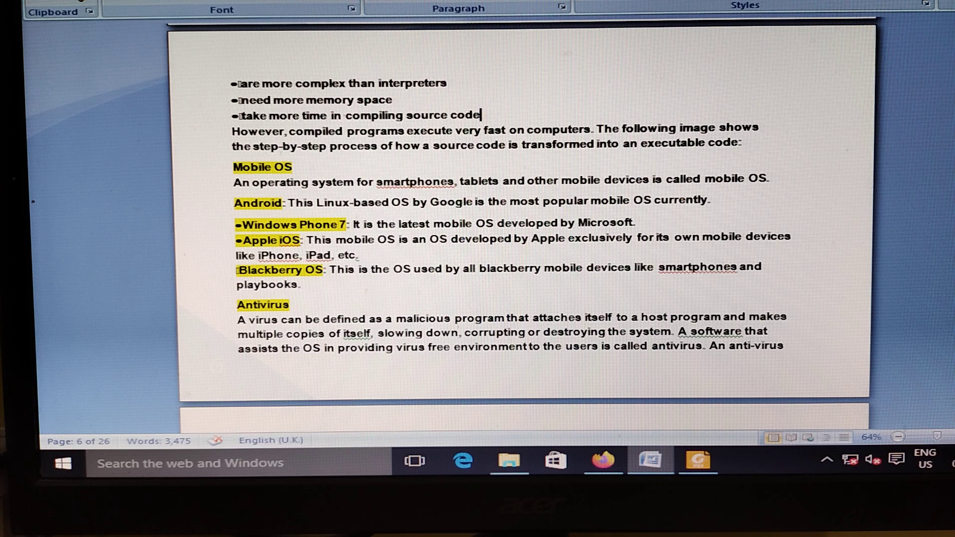
# Step: Scroll past page 7 to the octal, biometric and cloud computing definitions on page 8
pyautogui.scroll(-3)
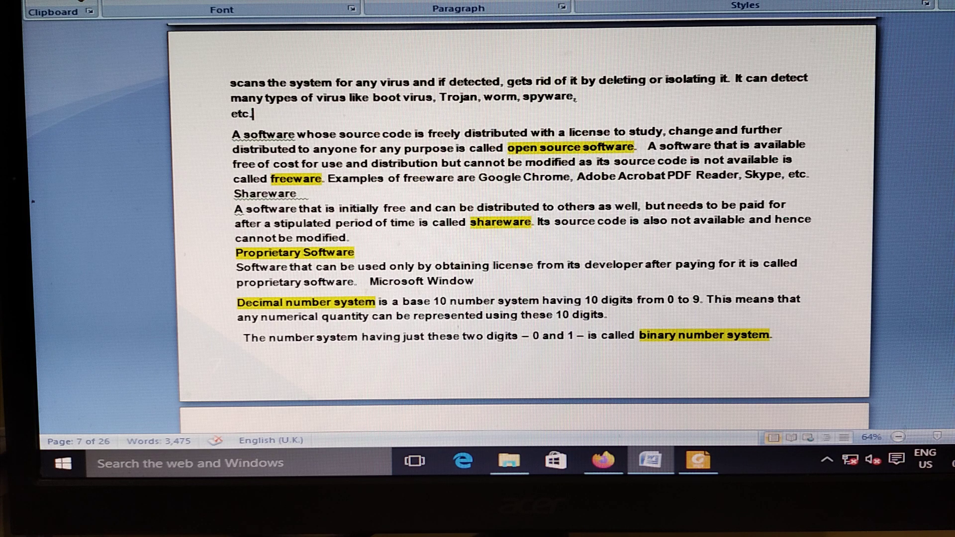
pyautogui.scroll(-3)
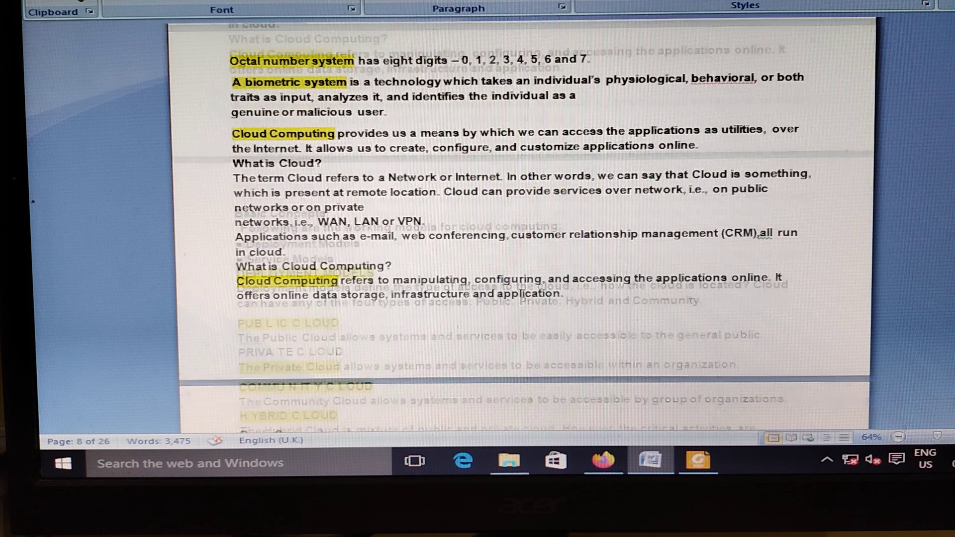
# Step: Scroll on from page 9 to the IaaS, PaaS and SaaS service models on page 10
pyautogui.scroll(-3)
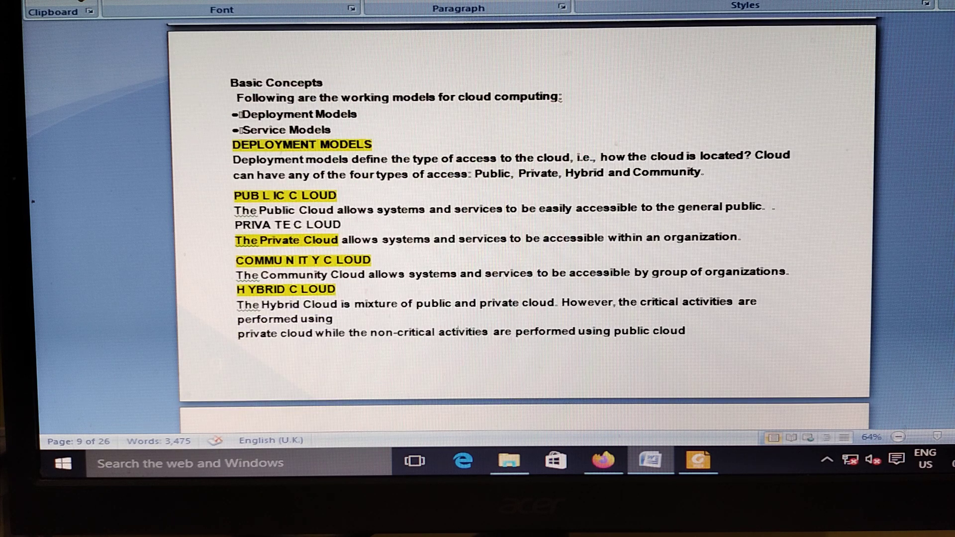
pyautogui.click(359, 113)
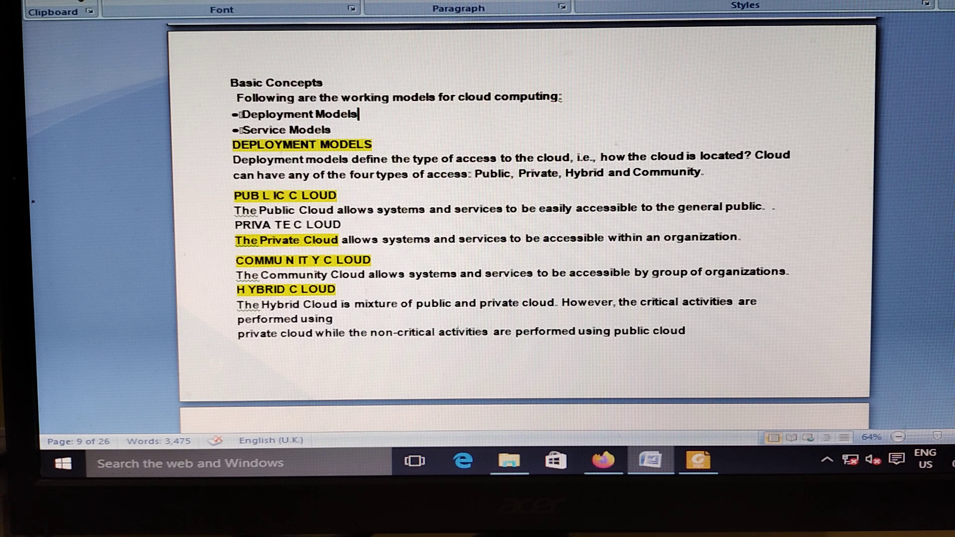
pyautogui.scroll(-3)
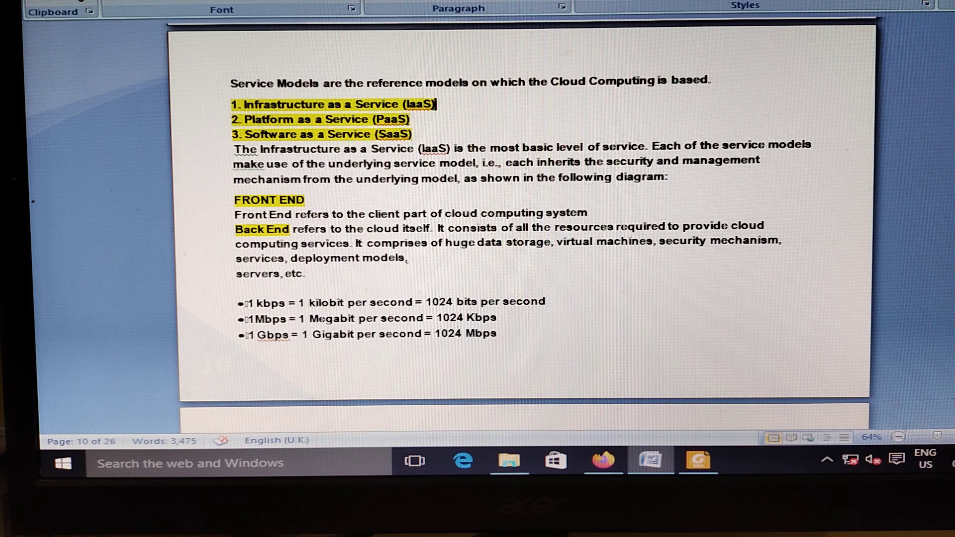
# Step: Scroll through pages 11–16 to the printer types and memory overview on page 17
pyautogui.scroll(-3)
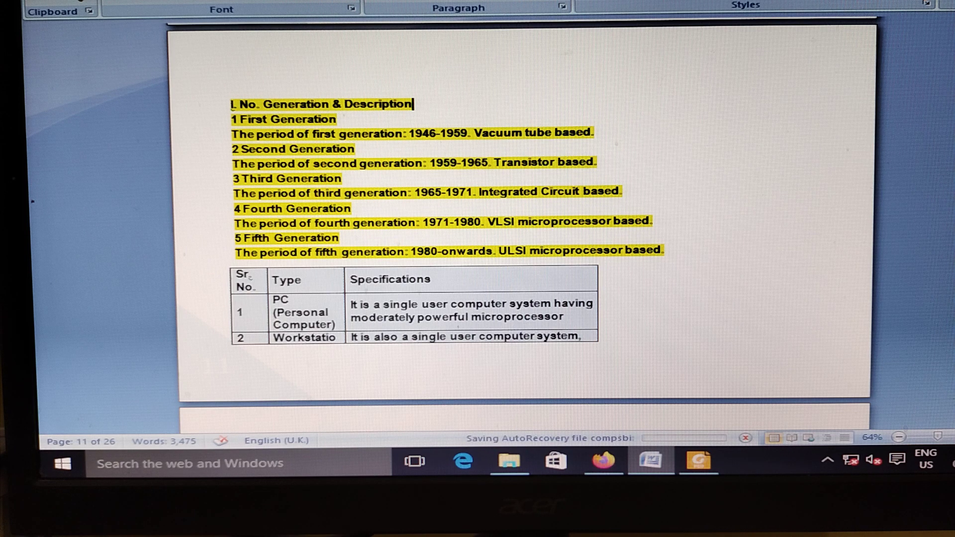
pyautogui.scroll(-3)
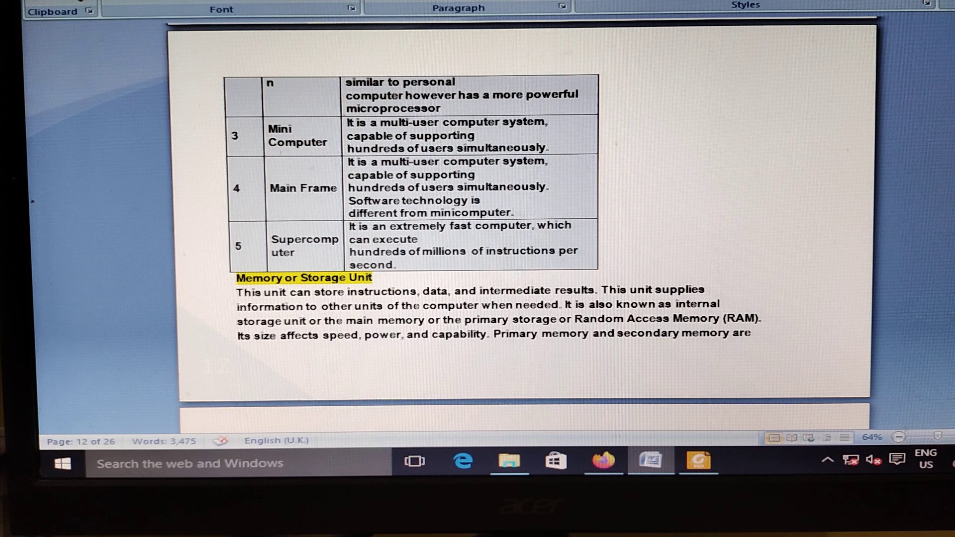
pyautogui.scroll(-3)
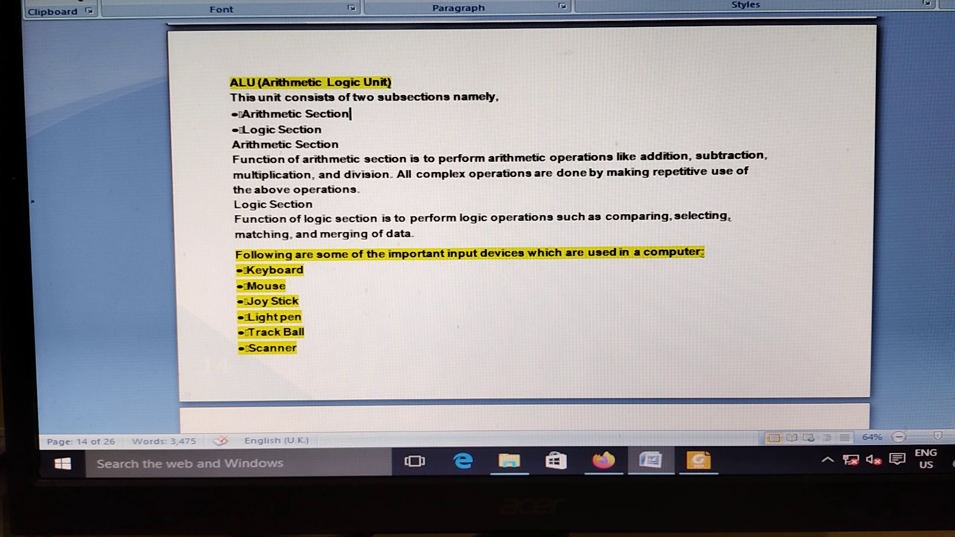
pyautogui.scroll(-3)
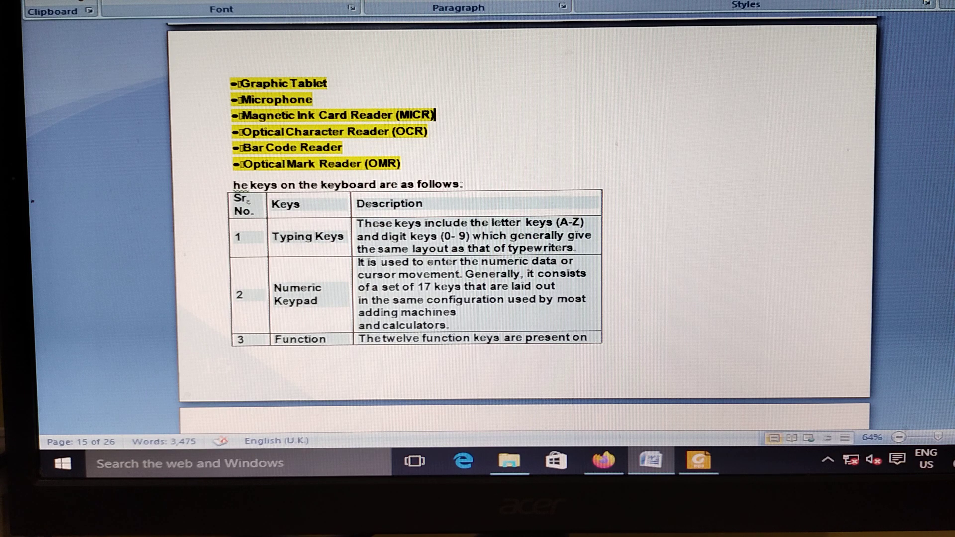
pyautogui.scroll(-3)
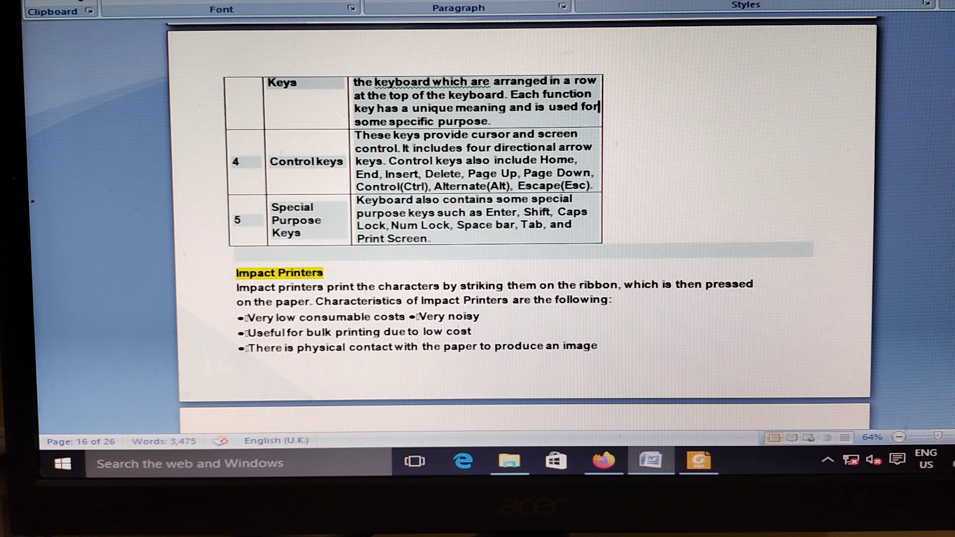
pyautogui.scroll(-3)
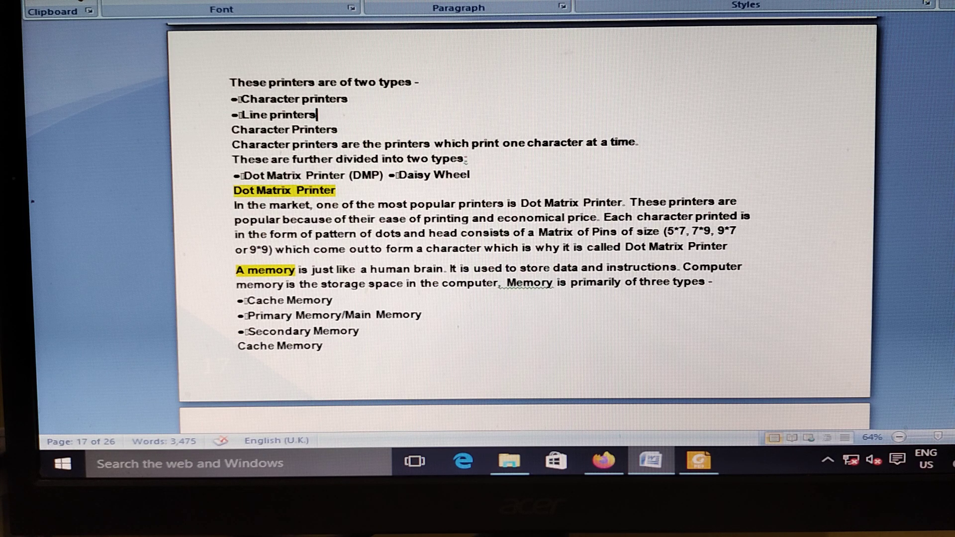
# Step: Scroll from page 17 to the SRAM and Dynamic RAM characteristics on page 21
pyautogui.scroll(-3)
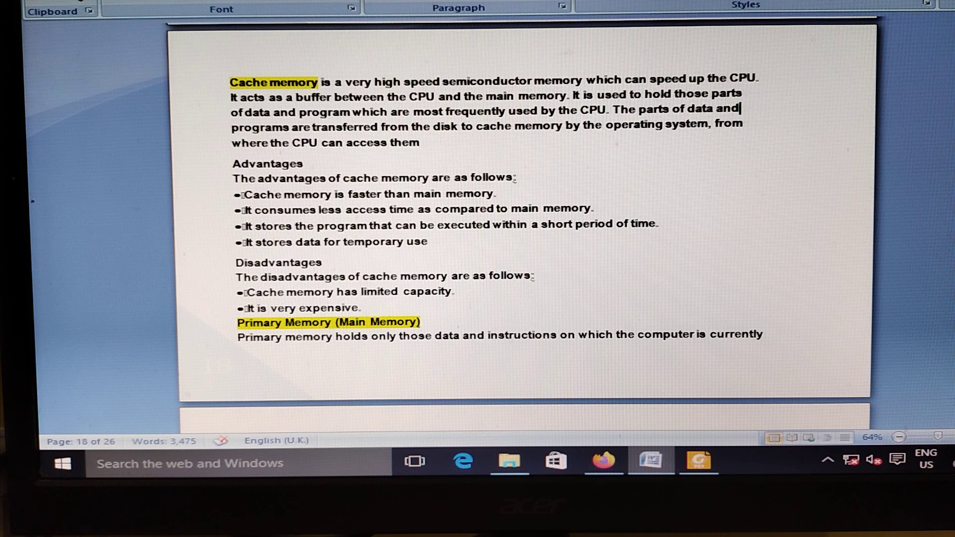
pyautogui.scroll(-3)
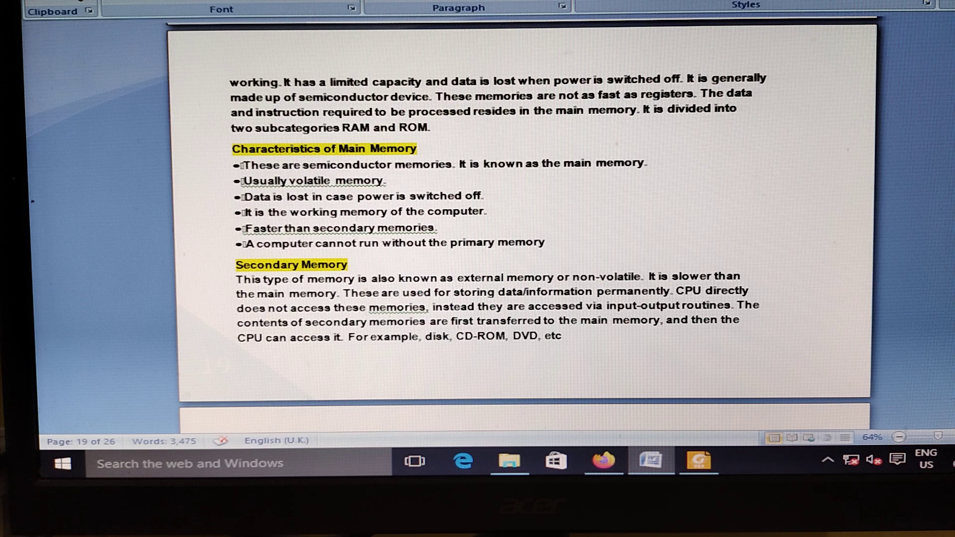
pyautogui.scroll(-3)
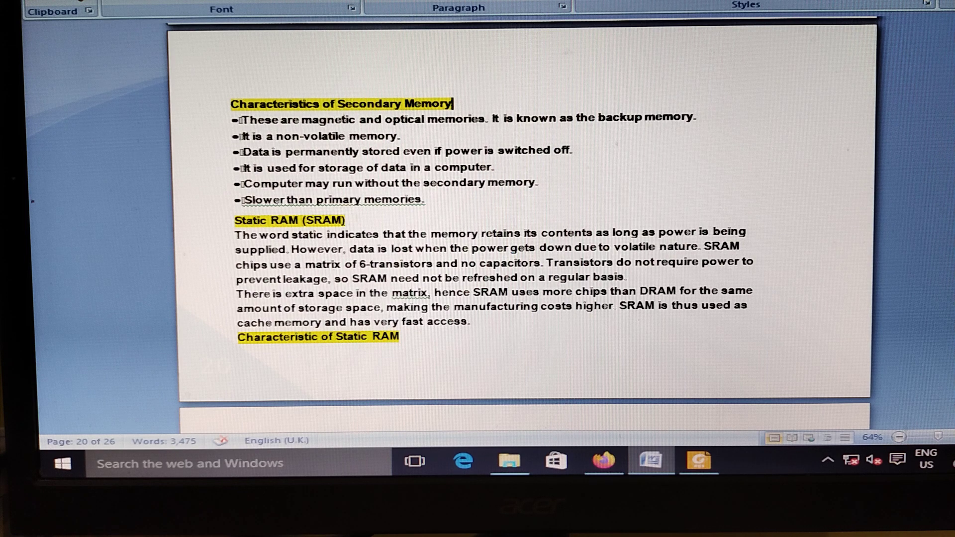
pyautogui.scroll(-3)
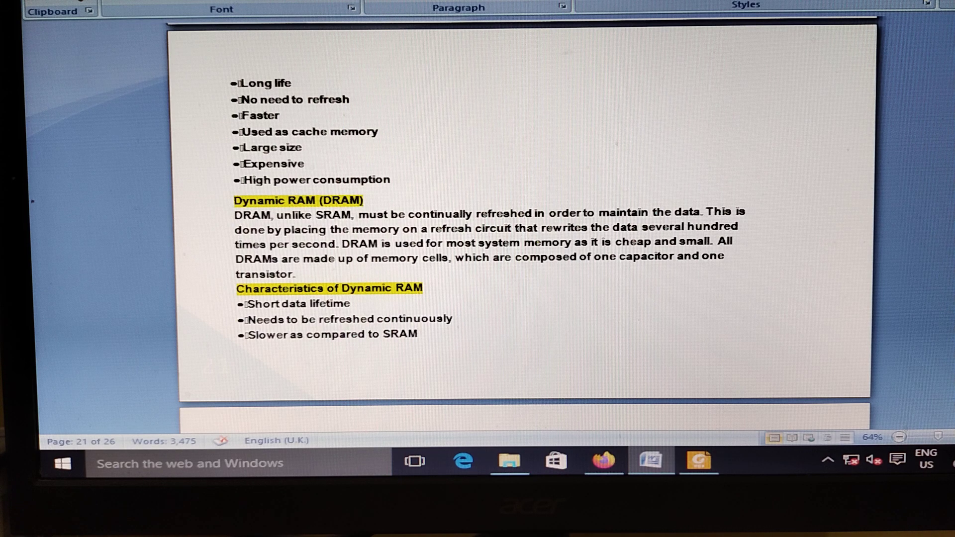
# Step: Scroll to the last page 26 and place the cursor after the Hardware examples sentence
pyautogui.click(285, 115)
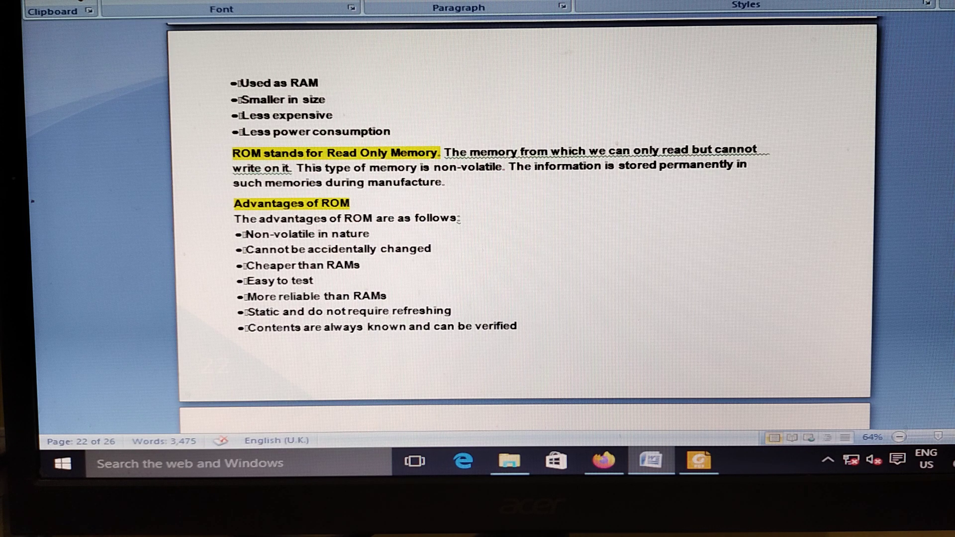
pyautogui.scroll(-3)
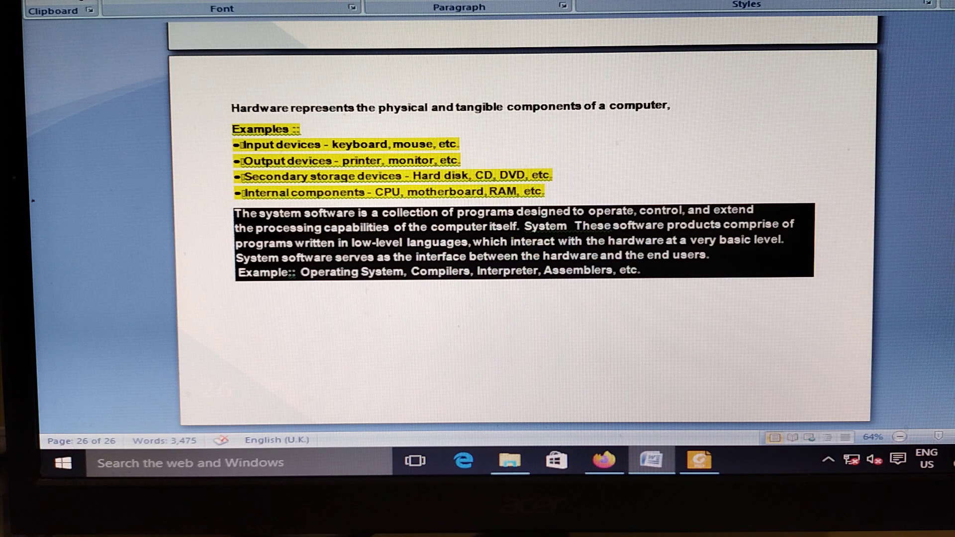
pyautogui.click(674, 106)
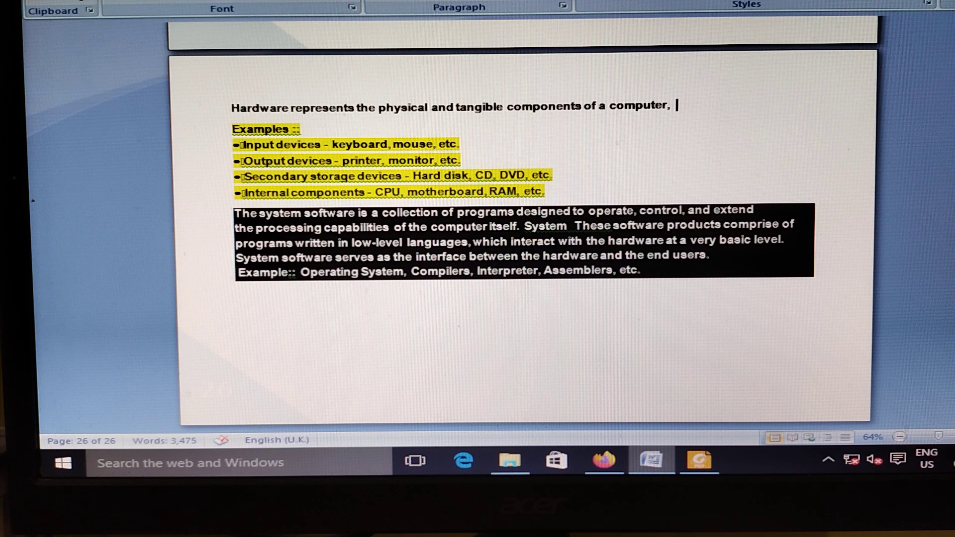